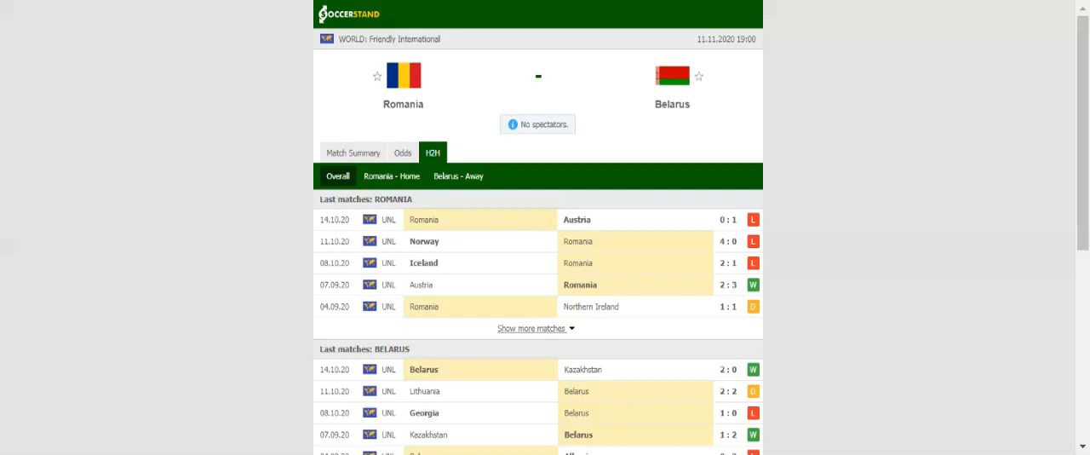
{"action": "mouse_move", "coordinate": [416, 176]}
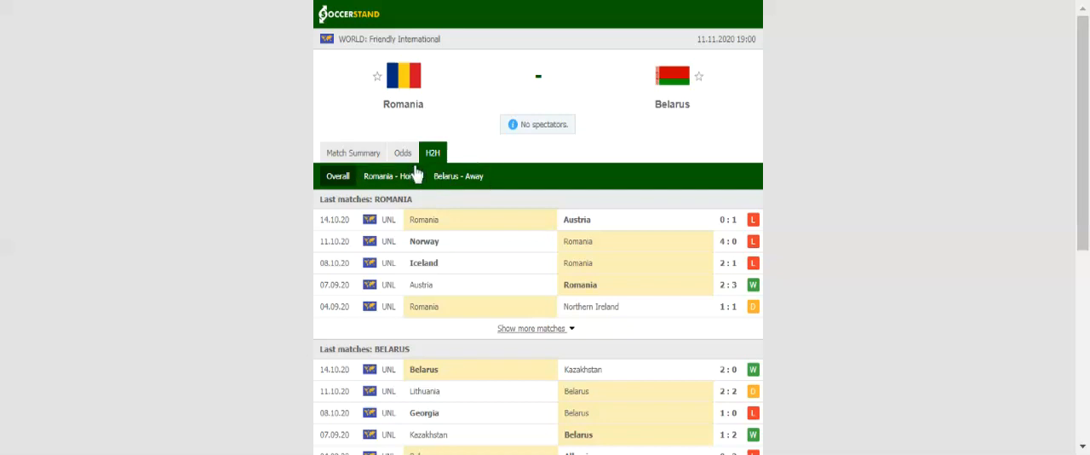
Switch the Romania vs Belarus match page from H2H to the Odds tab's 1X2 table.
{"action": "left_click", "coordinate": [402, 153]}
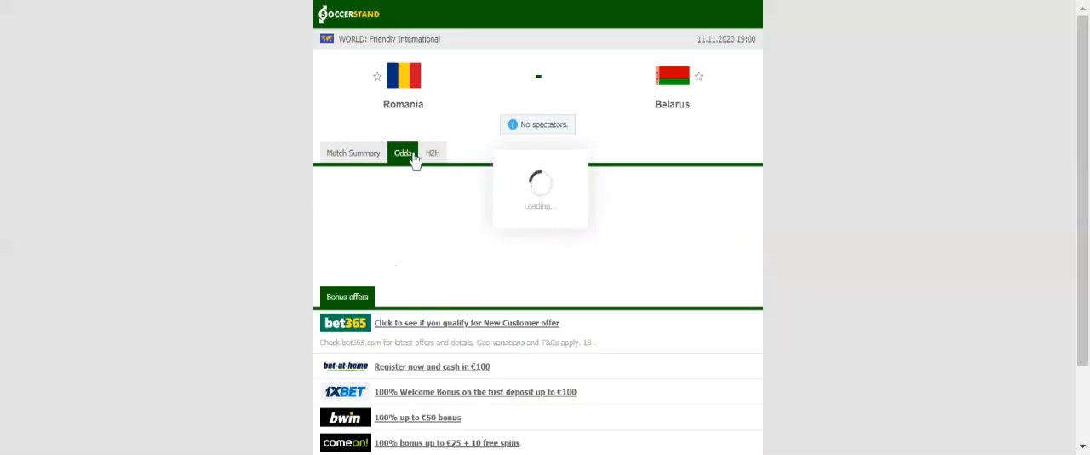
{"action": "left_click", "coordinate": [403, 152]}
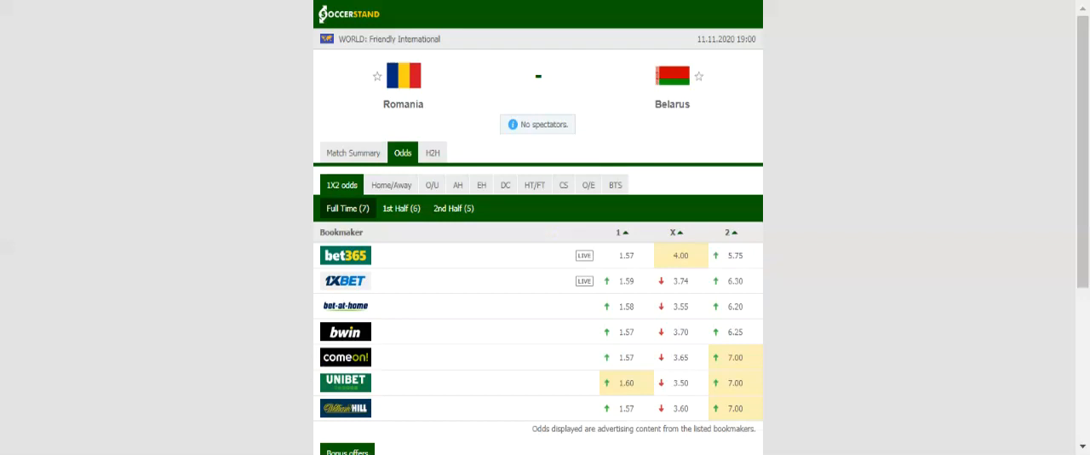